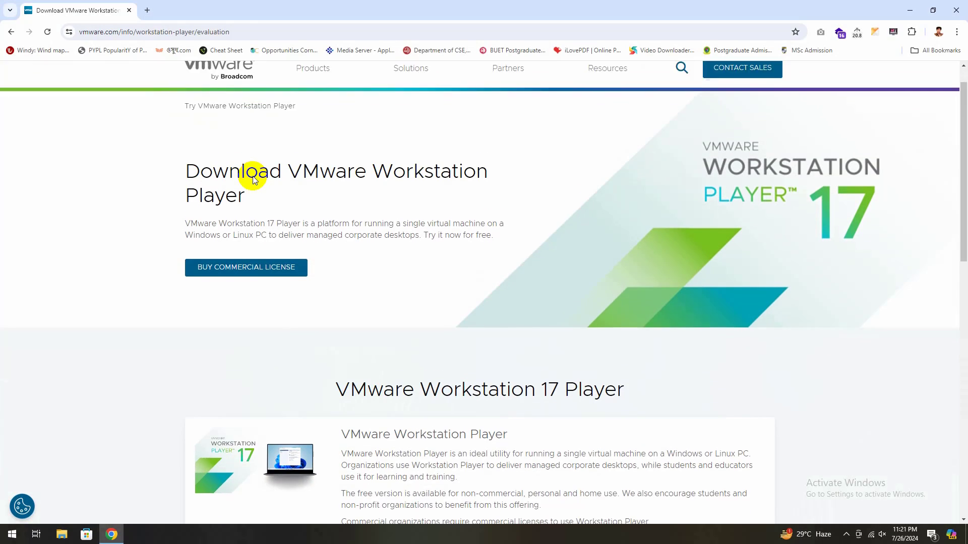
Step: Scroll the Workstation Player evaluation page down to the Windows and Linux download cards
{"action": "scroll", "scroll_direction": "down", "scroll_amount": 3}
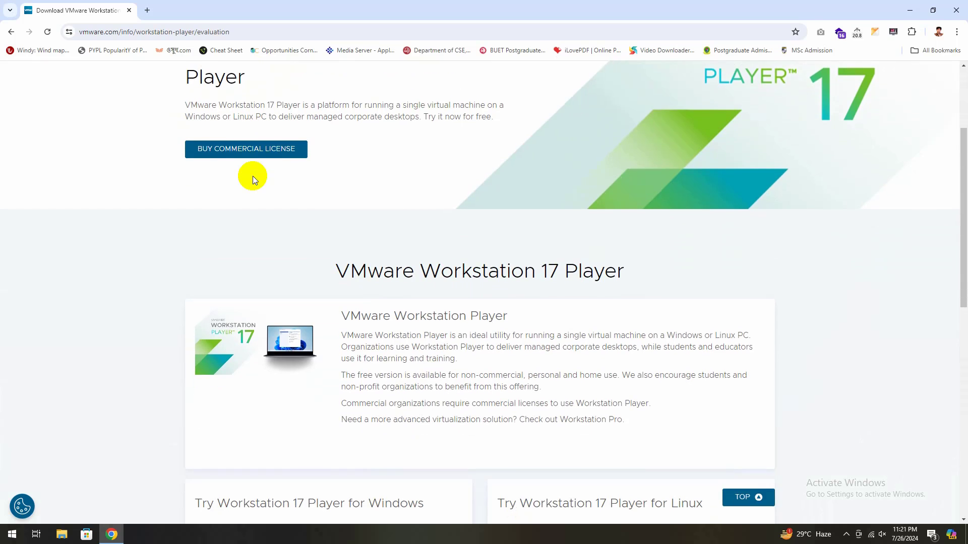
{"action": "scroll", "scroll_direction": "down", "scroll_amount": 3}
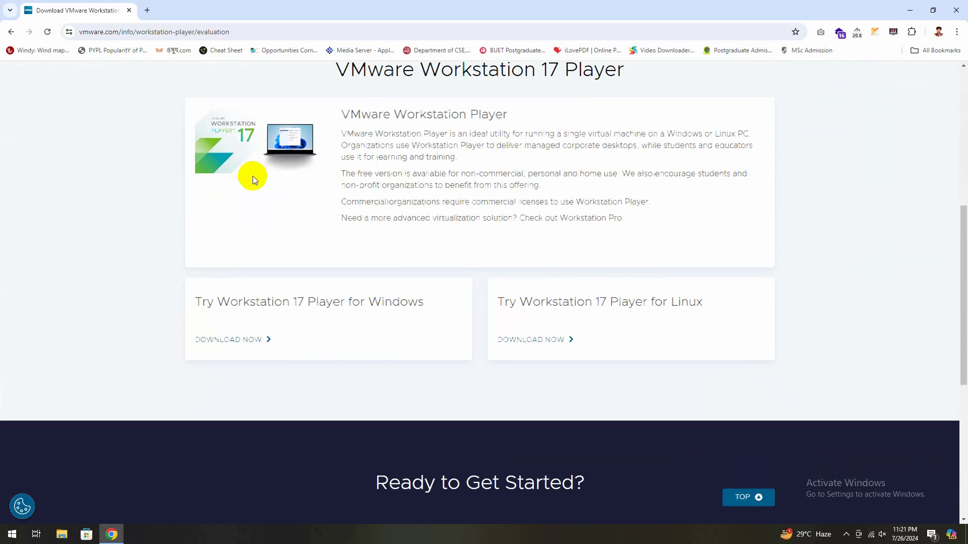
{"action": "scroll", "scroll_direction": "down", "scroll_amount": 3}
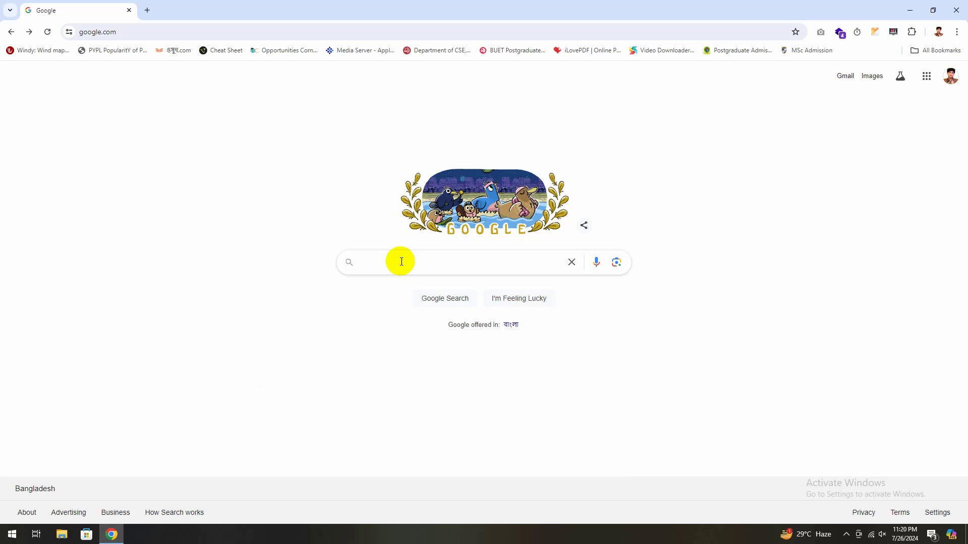
Step: Search Google for 'VMwa', reach the Workstation Player page and scroll to DOWNLOAD NOW for Windows
{"action": "type", "text": "VMwa"}
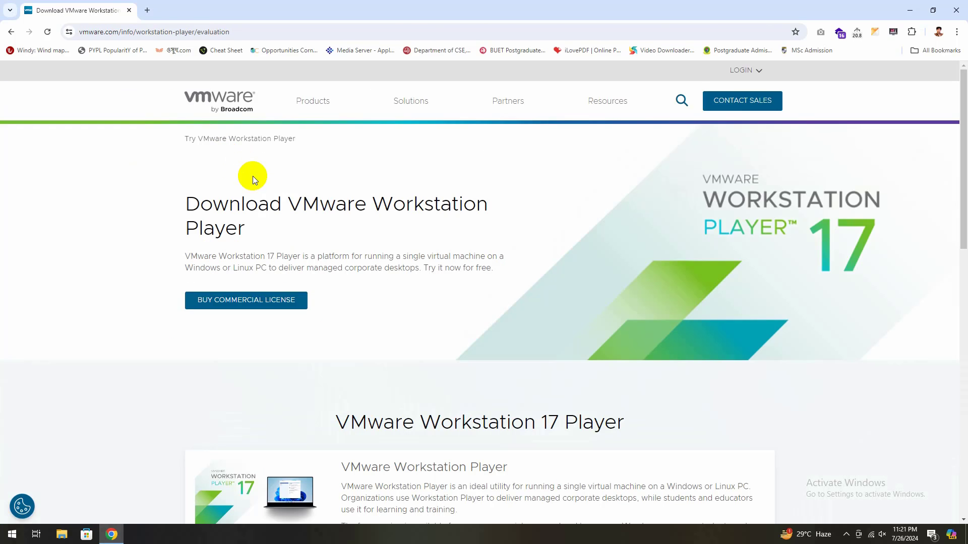
{"action": "scroll", "scroll_direction": "down", "scroll_amount": 3}
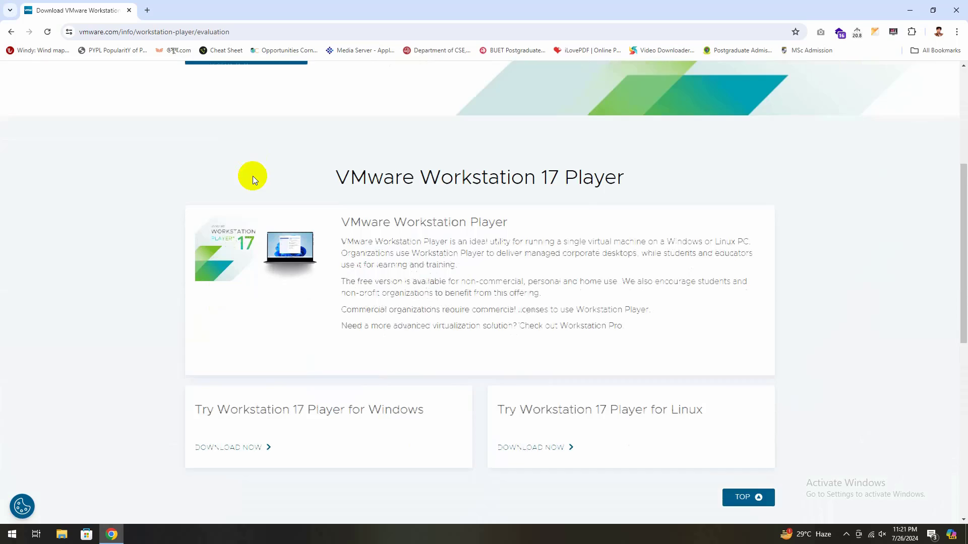
{"action": "scroll", "scroll_direction": "down", "scroll_amount": 3}
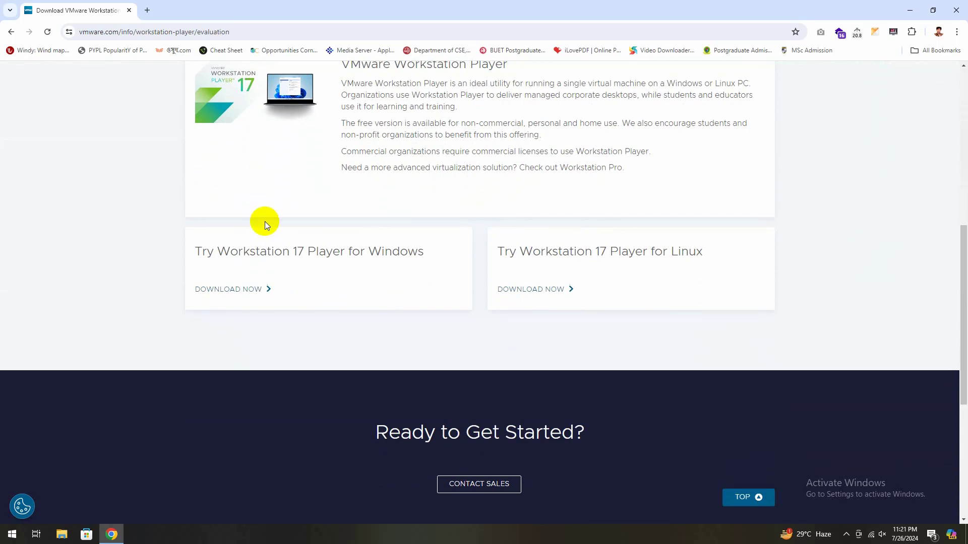
{"action": "mouse_move", "coordinate": [228, 289]}
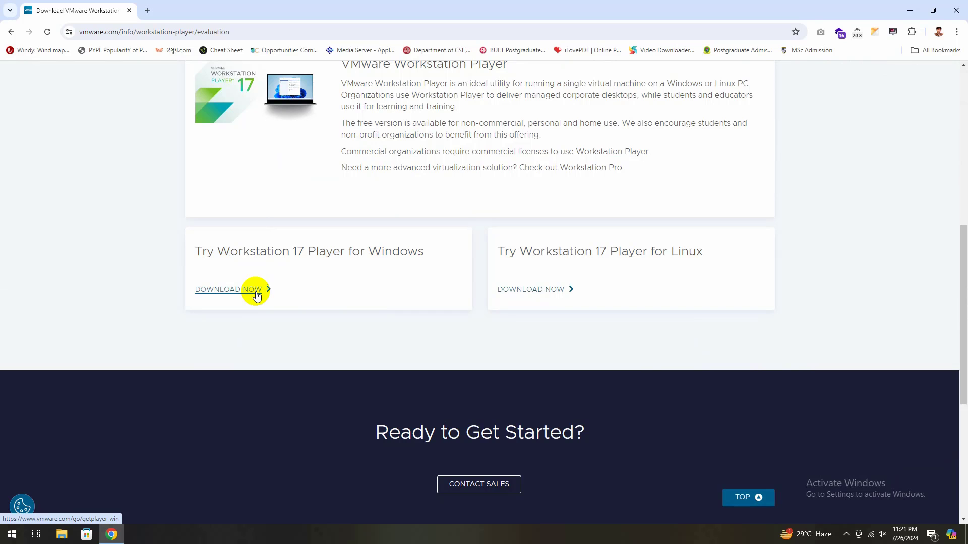
{"action": "mouse_move", "coordinate": [885, 535]}
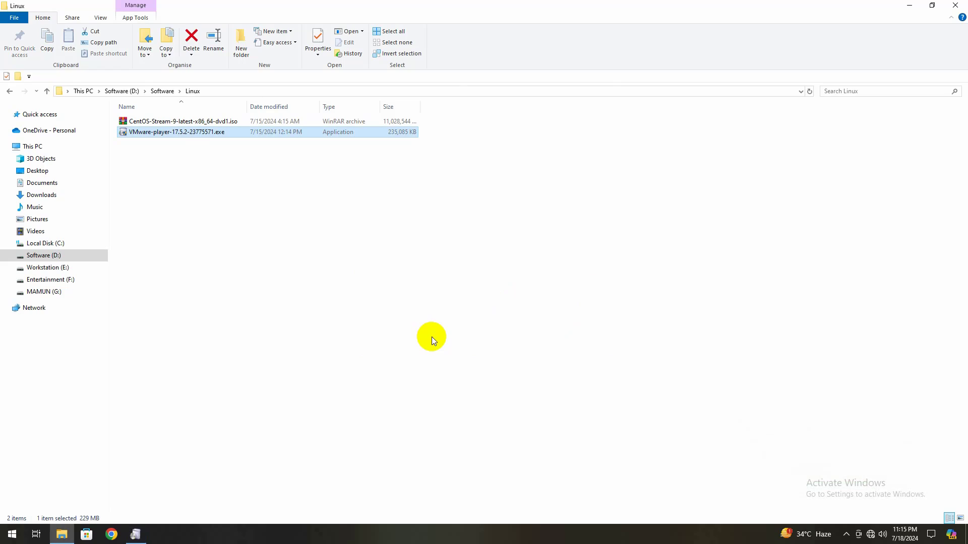
{"action": "mouse_move", "coordinate": [432, 338]}
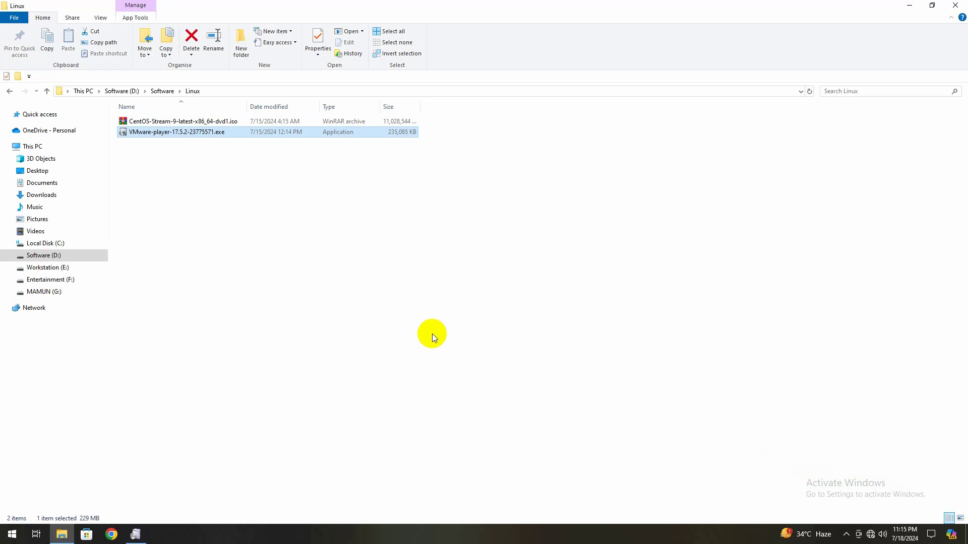
Step: Launch the VMware-player installer, accept the licence agreement and reach Custom Setup
{"action": "double_click", "coordinate": [177, 132]}
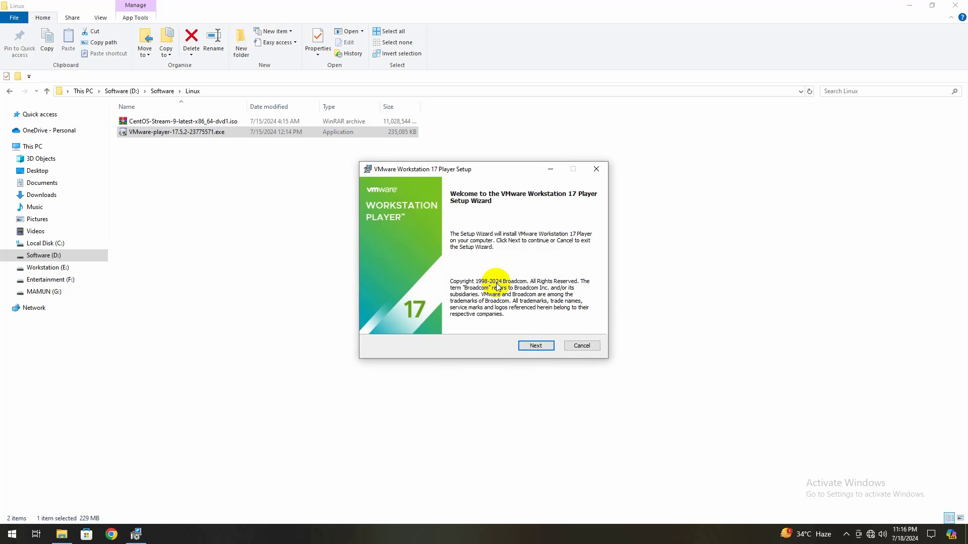
{"action": "left_click", "coordinate": [536, 346]}
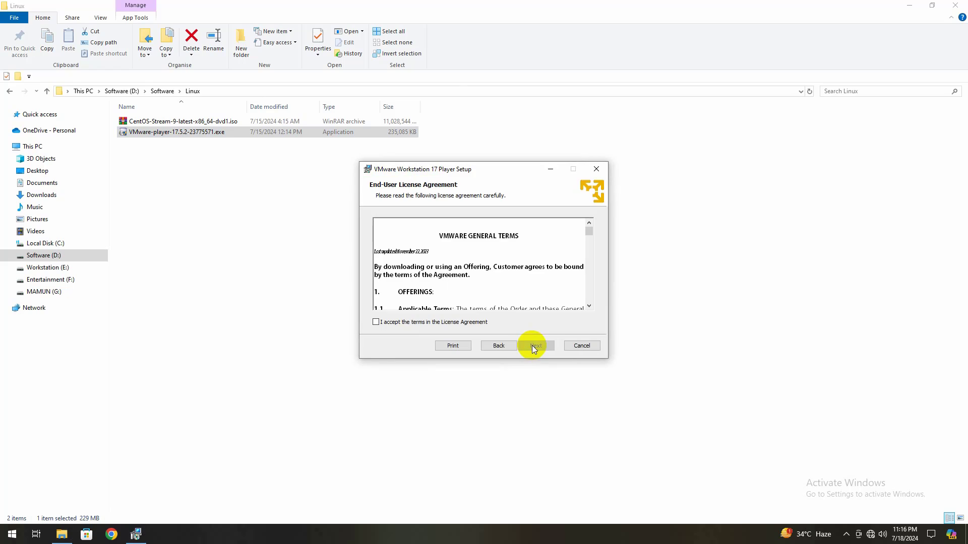
{"action": "left_click", "coordinate": [375, 322]}
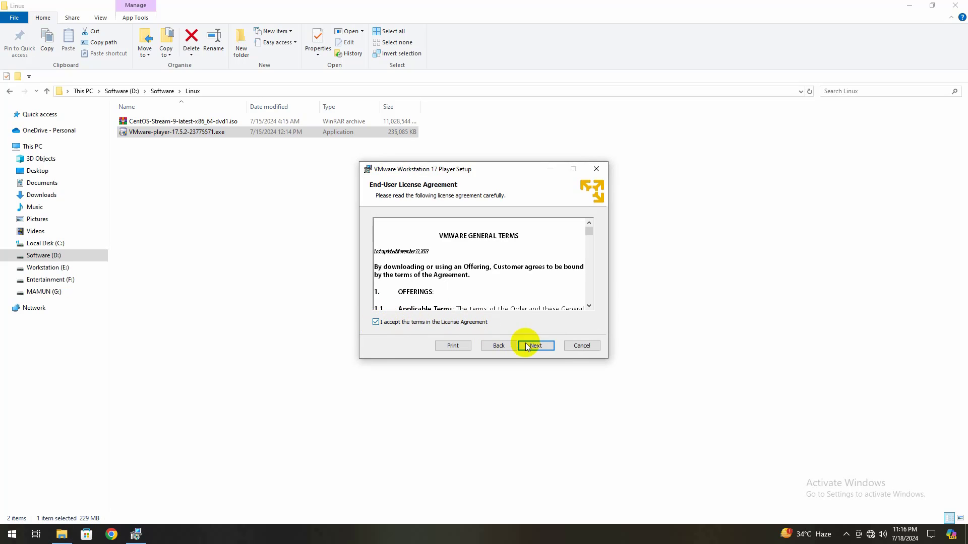
{"action": "left_click", "coordinate": [534, 346]}
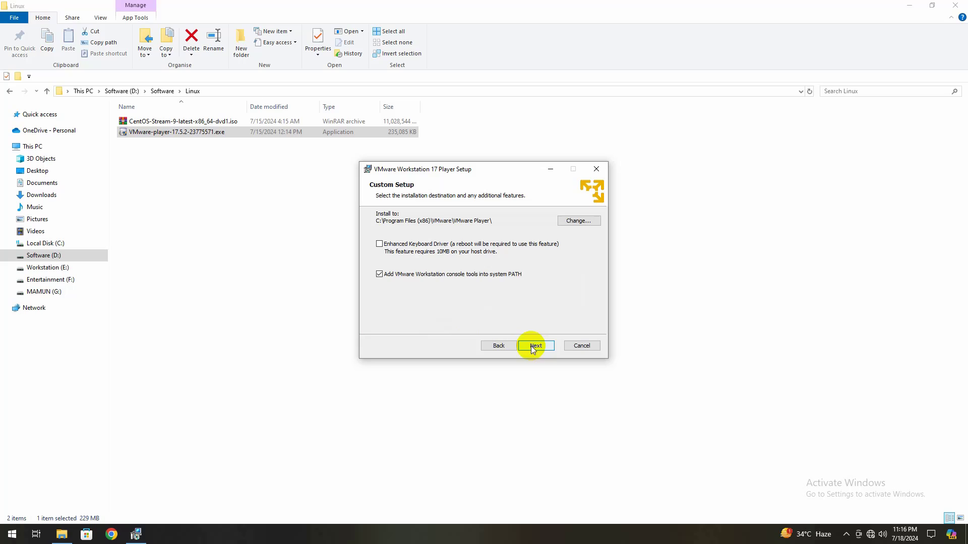
Step: Keep 'Add console tools into system PATH' checked in Custom Setup
{"action": "left_click", "coordinate": [381, 274]}
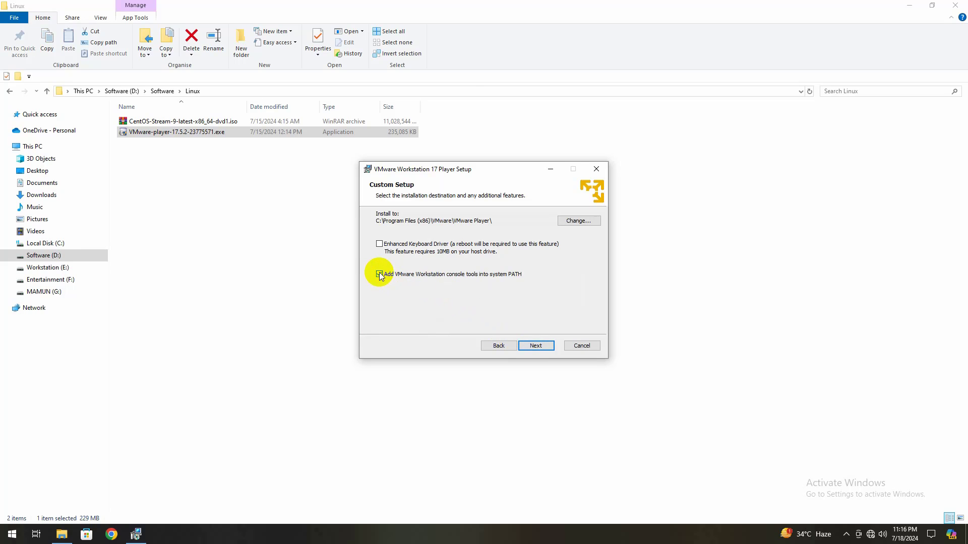
{"action": "left_click", "coordinate": [380, 274]}
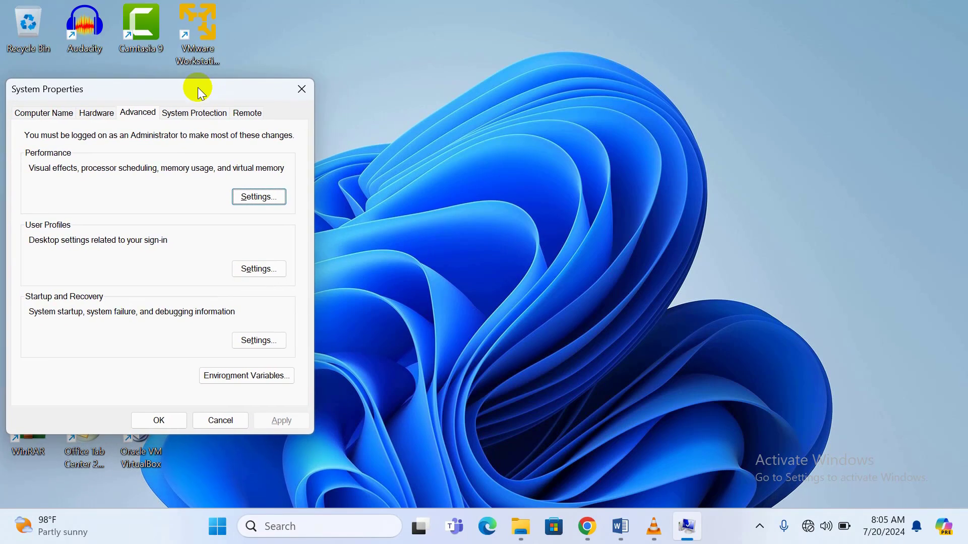
Step: Show the system Path variable listing VMware Player's bin folder via Environment Variables
{"action": "left_click", "coordinate": [246, 375]}
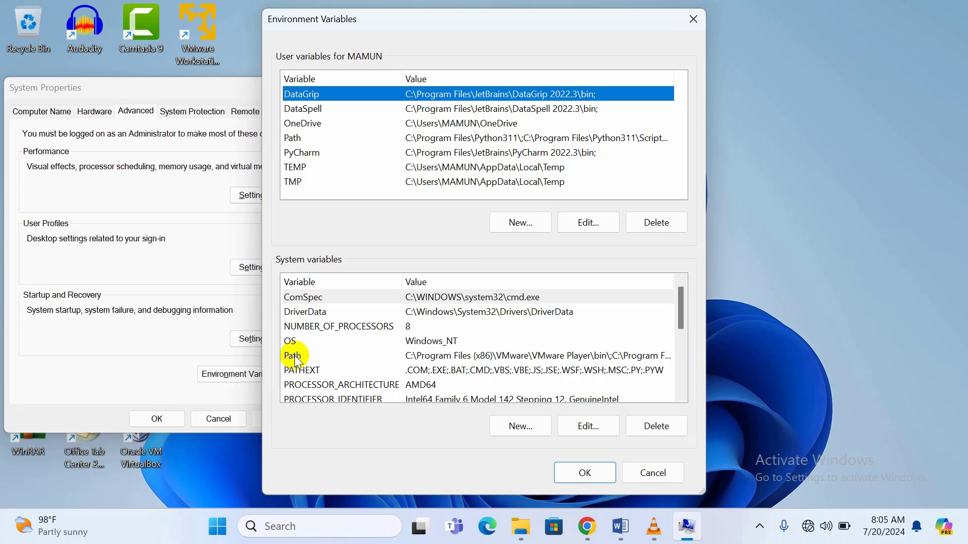
{"action": "double_click", "coordinate": [293, 356]}
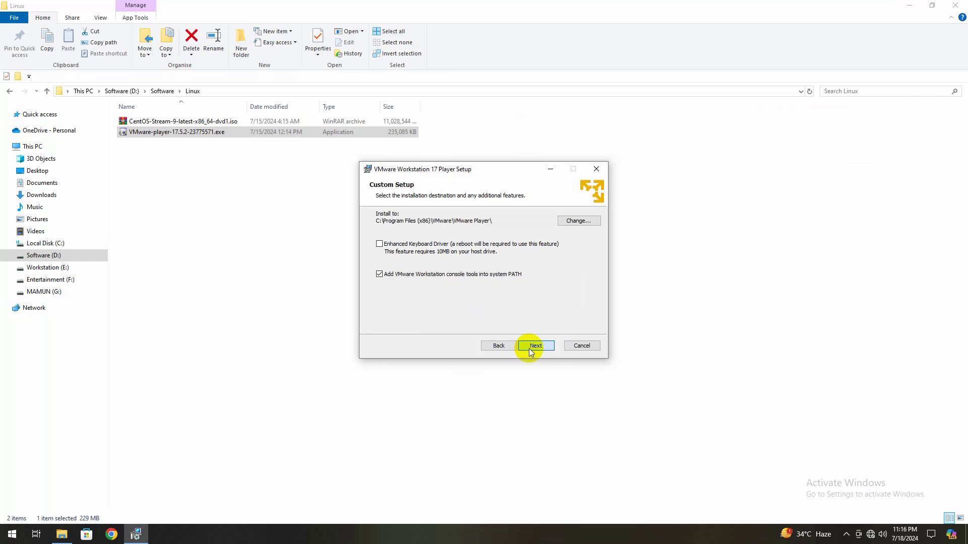
Step: Install the player with default user experience settings and desktop and Start menu shortcuts, then finish
{"action": "left_click", "coordinate": [534, 345]}
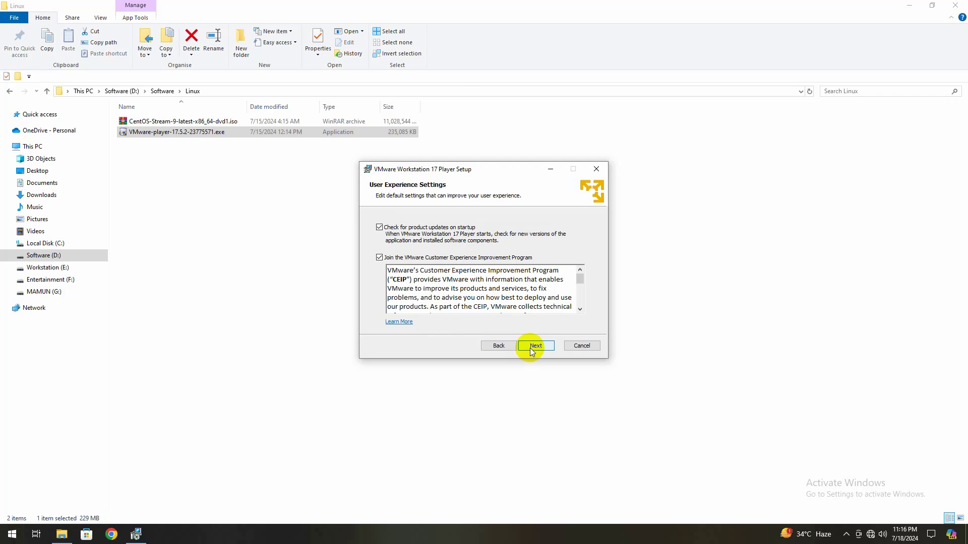
{"action": "left_click", "coordinate": [534, 345]}
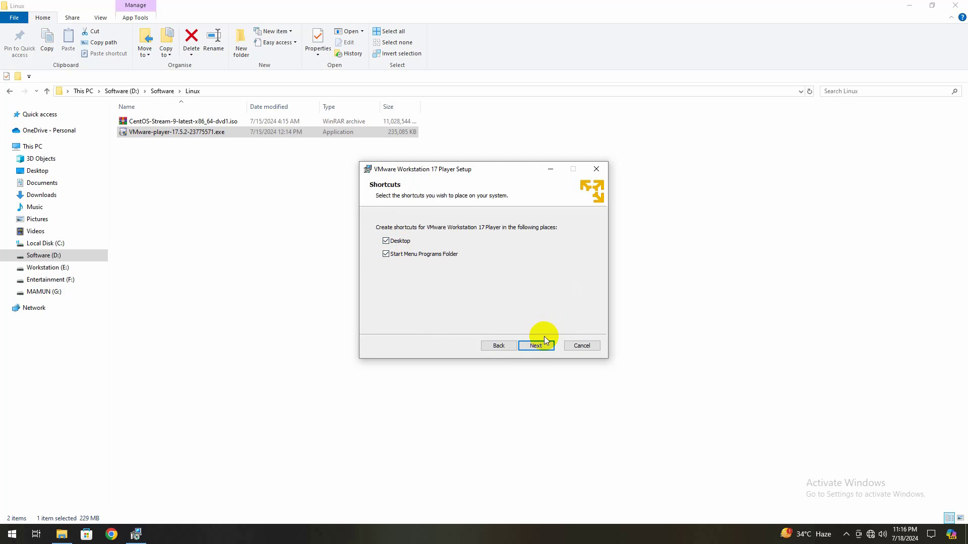
{"action": "left_click", "coordinate": [535, 346]}
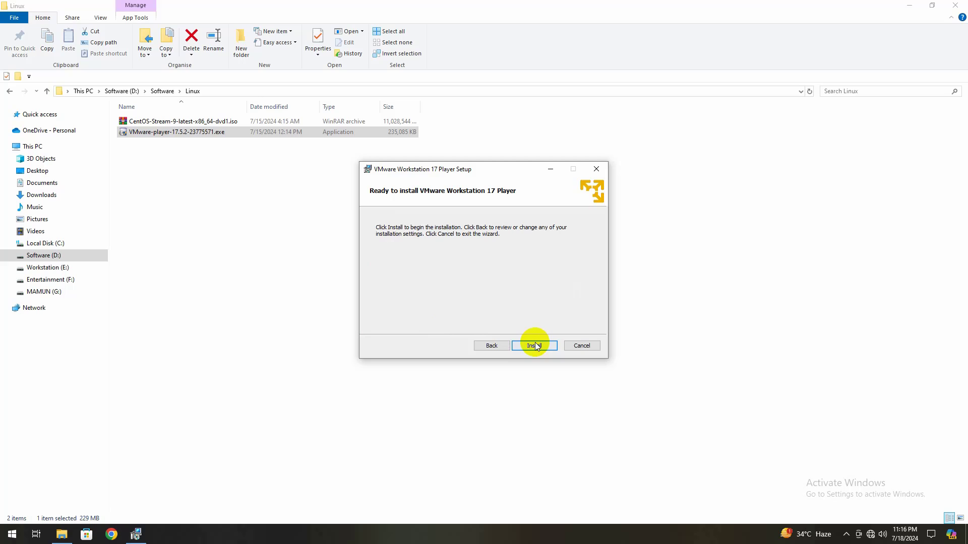
{"action": "left_click", "coordinate": [535, 346]}
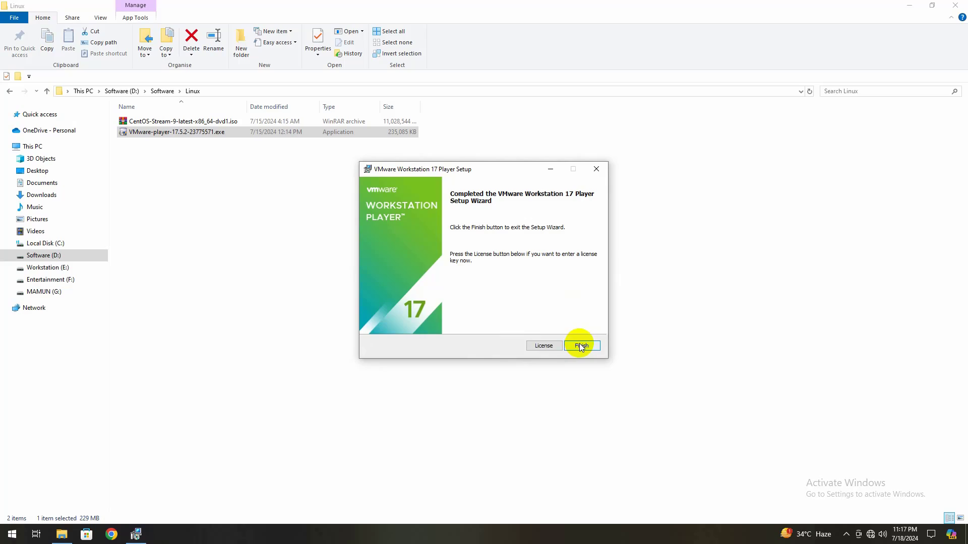
{"action": "left_click", "coordinate": [580, 345]}
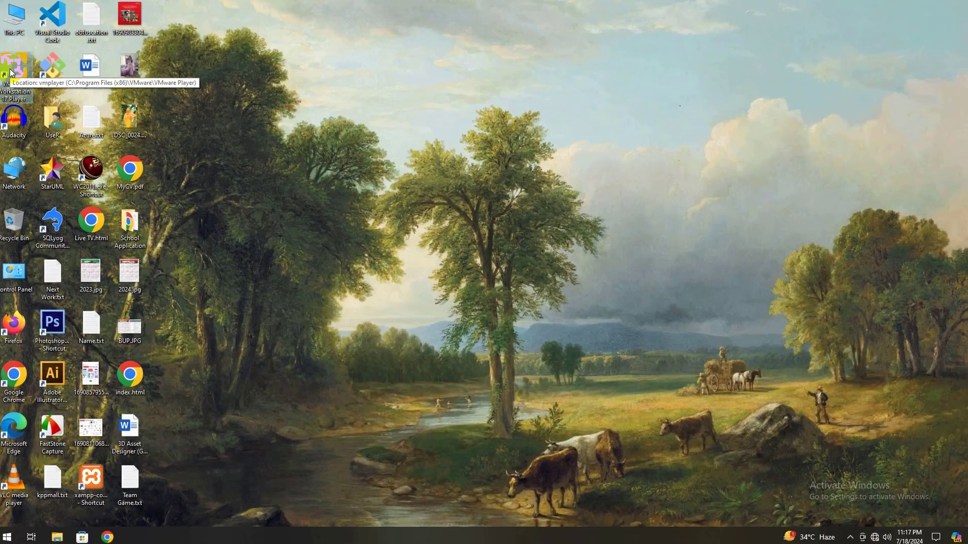
Step: Launch VMware Workstation 17 Player from the desktop and set it up for free non-commercial use
{"action": "double_click", "coordinate": [13, 64]}
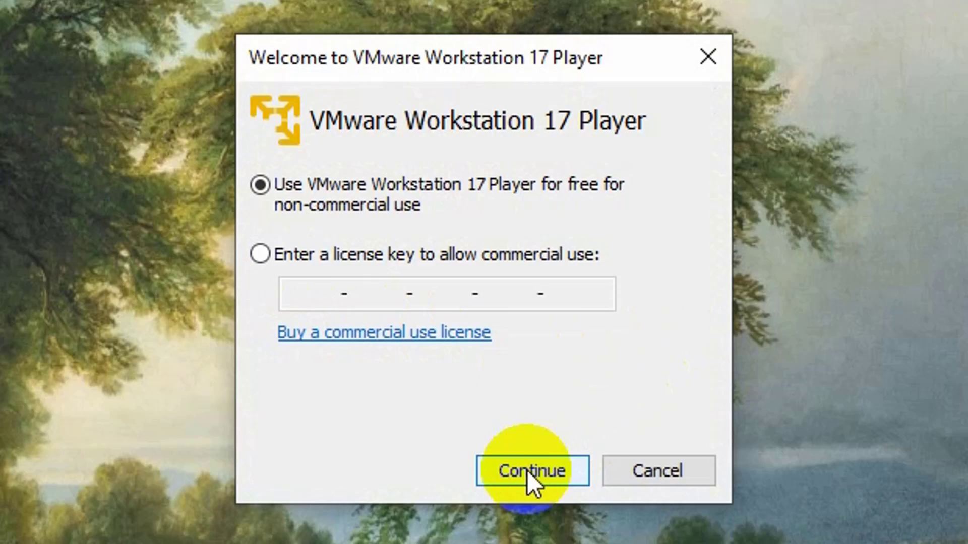
{"action": "left_click", "coordinate": [531, 471]}
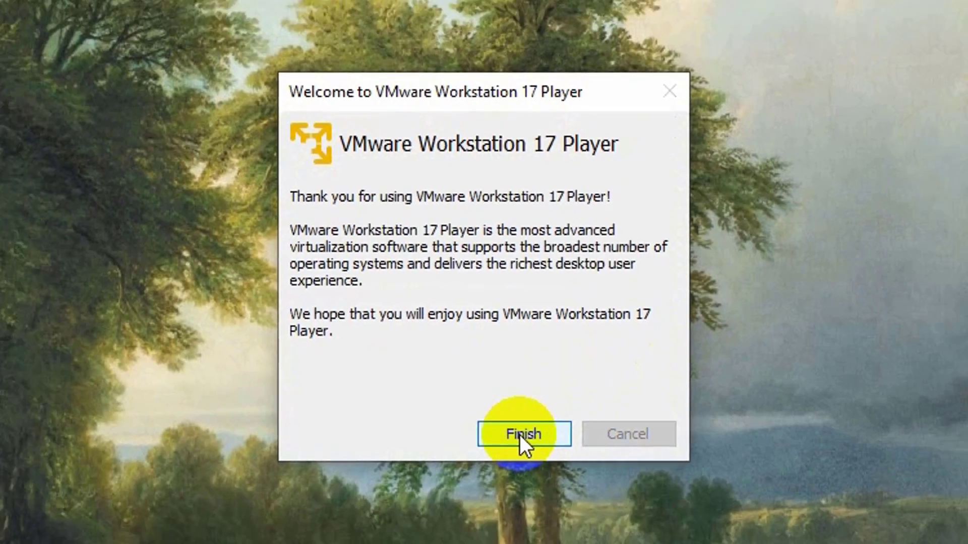
{"action": "left_click", "coordinate": [524, 434]}
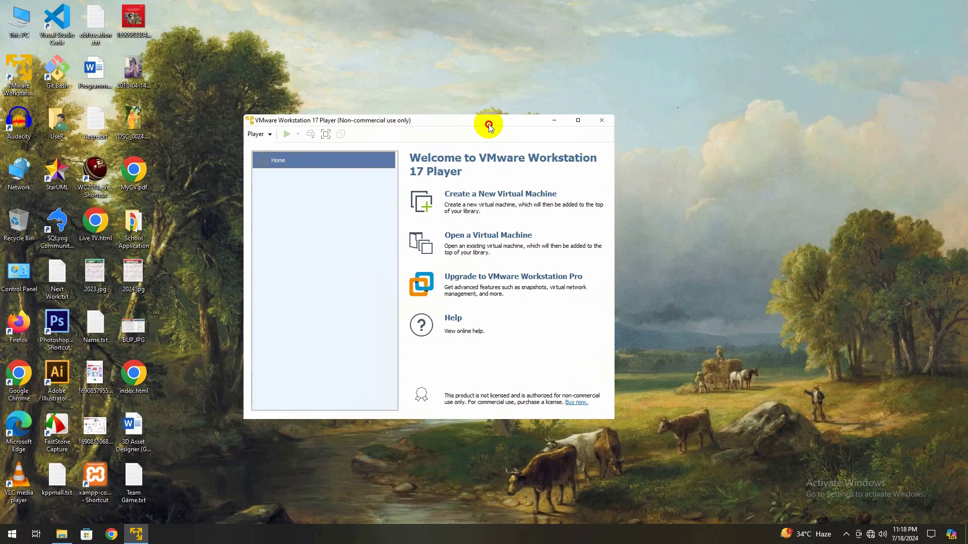
{"action": "left_click_drag", "start_coordinate": [488, 120], "coordinate": [550, 37]}
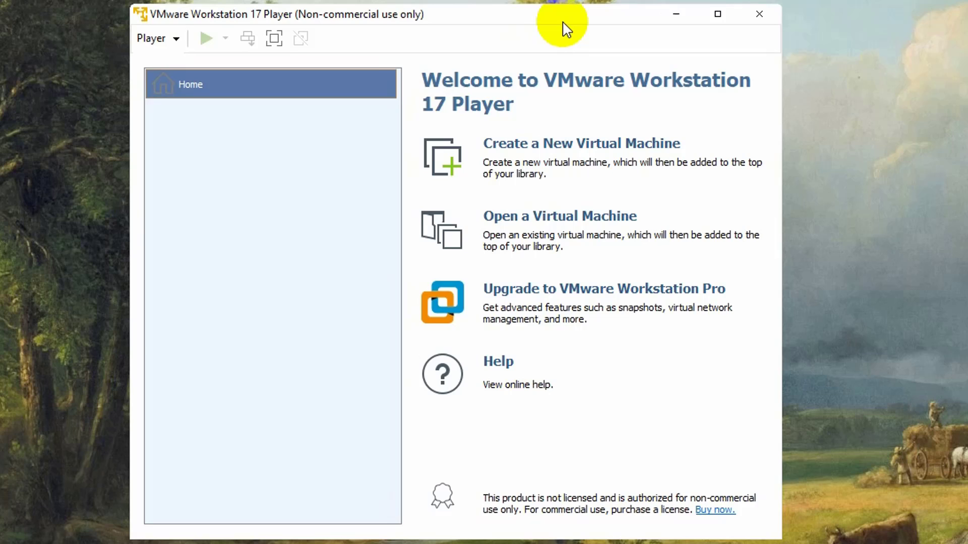
{"action": "mouse_move", "coordinate": [557, 18]}
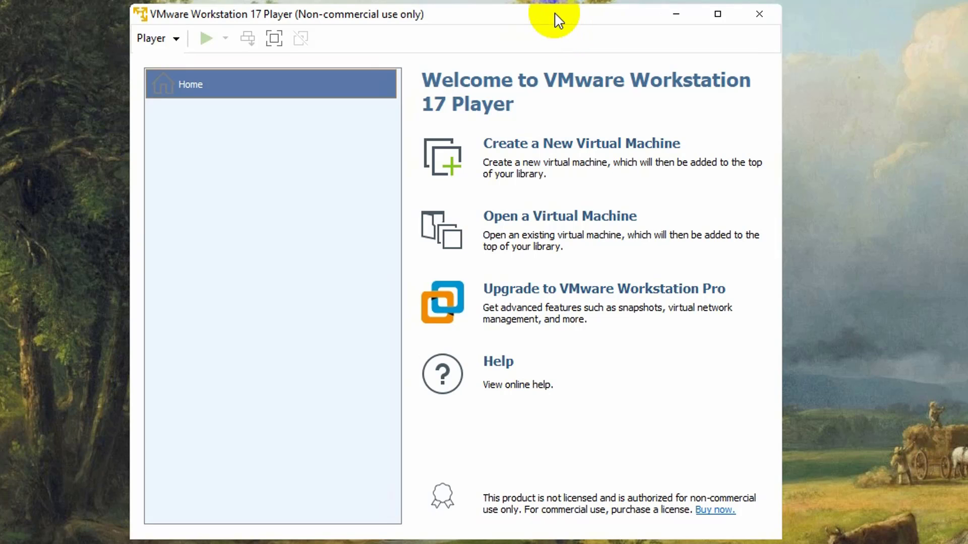
{"action": "mouse_move", "coordinate": [581, 38]}
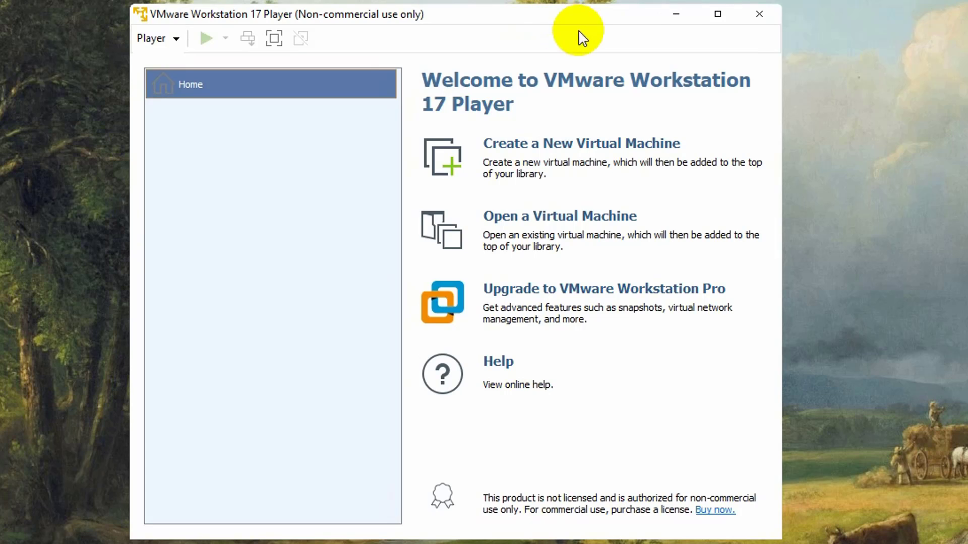
{"action": "mouse_move", "coordinate": [758, 13]}
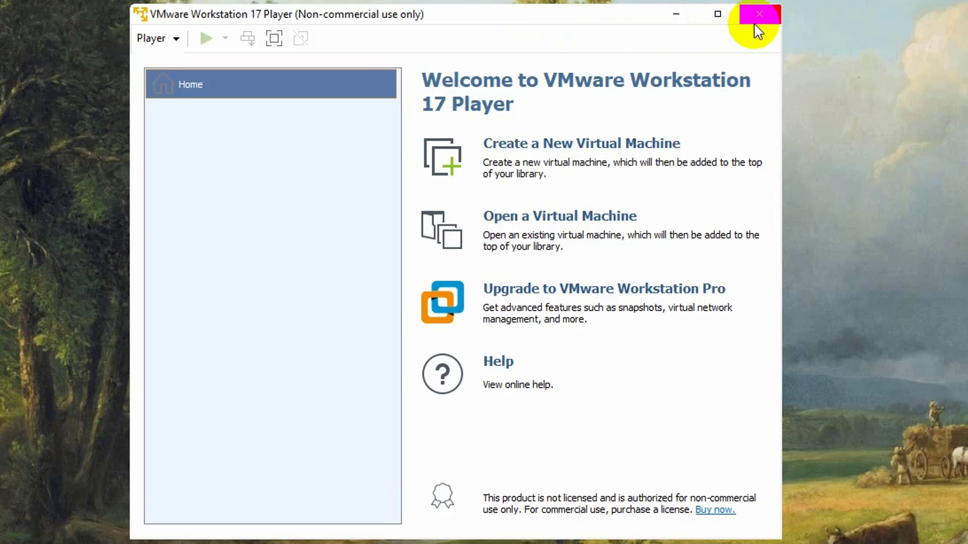